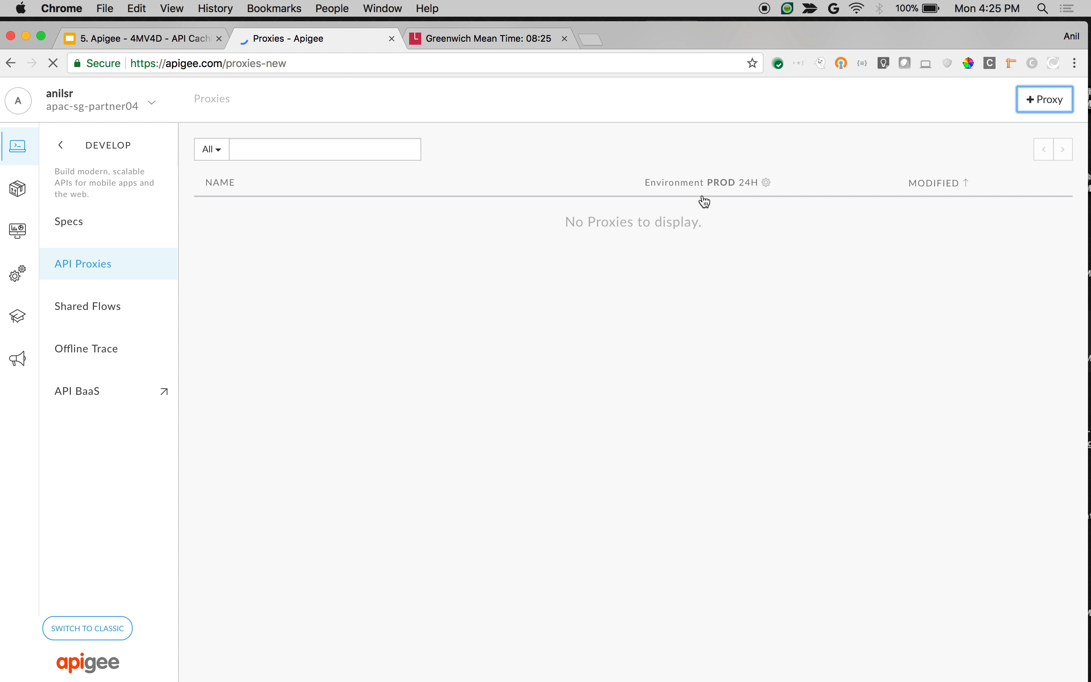
Create a reverse proxy named Books-API targeting the Google Books volumes API and deploy it to test
click(1045, 99)
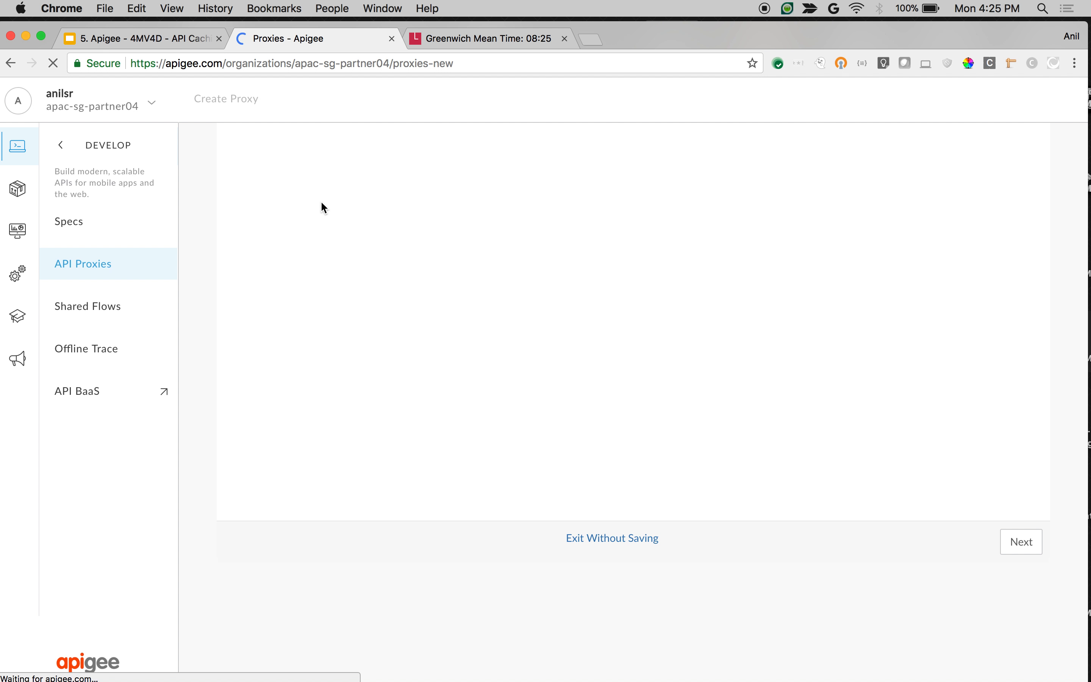
click(1020, 541)
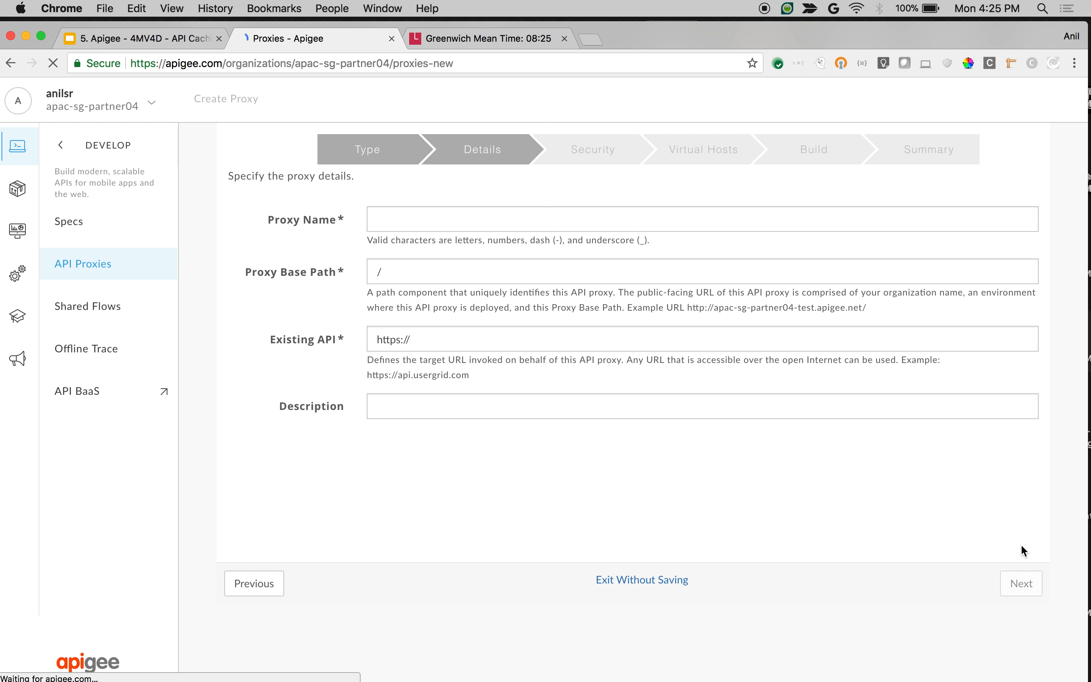
text(Books-API)
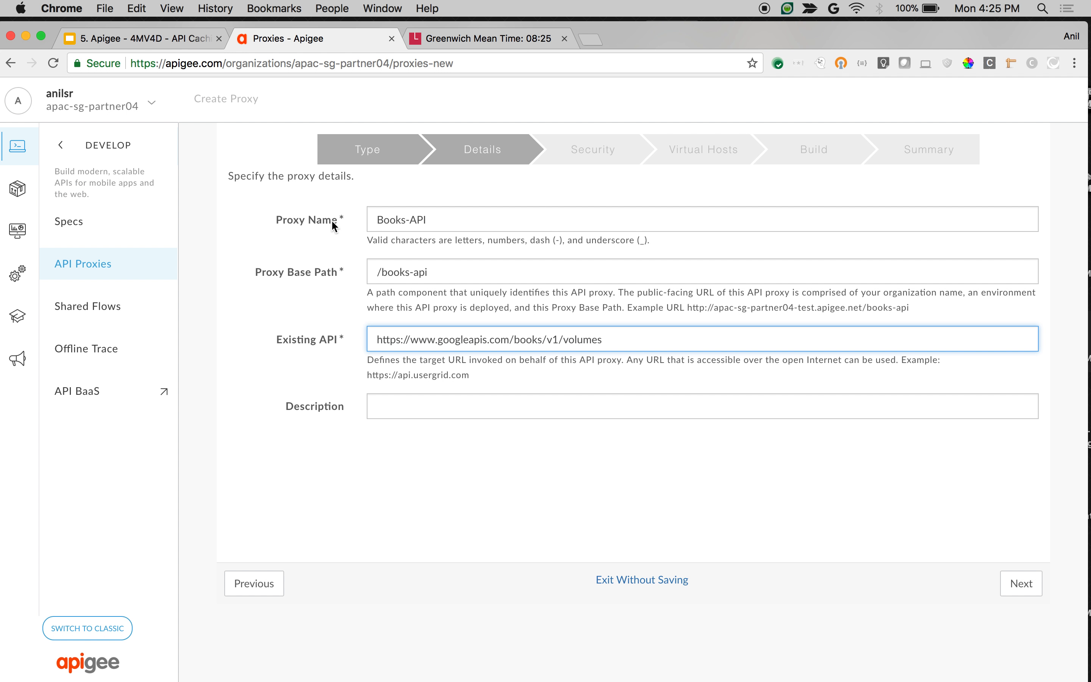
click(1020, 584)
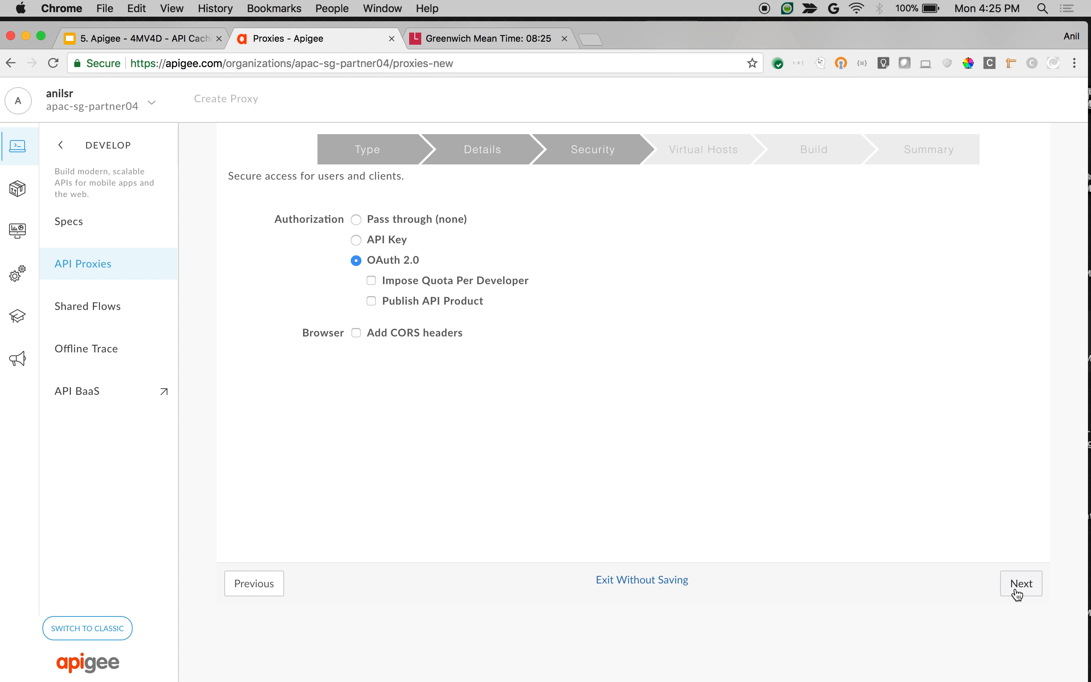
click(1020, 584)
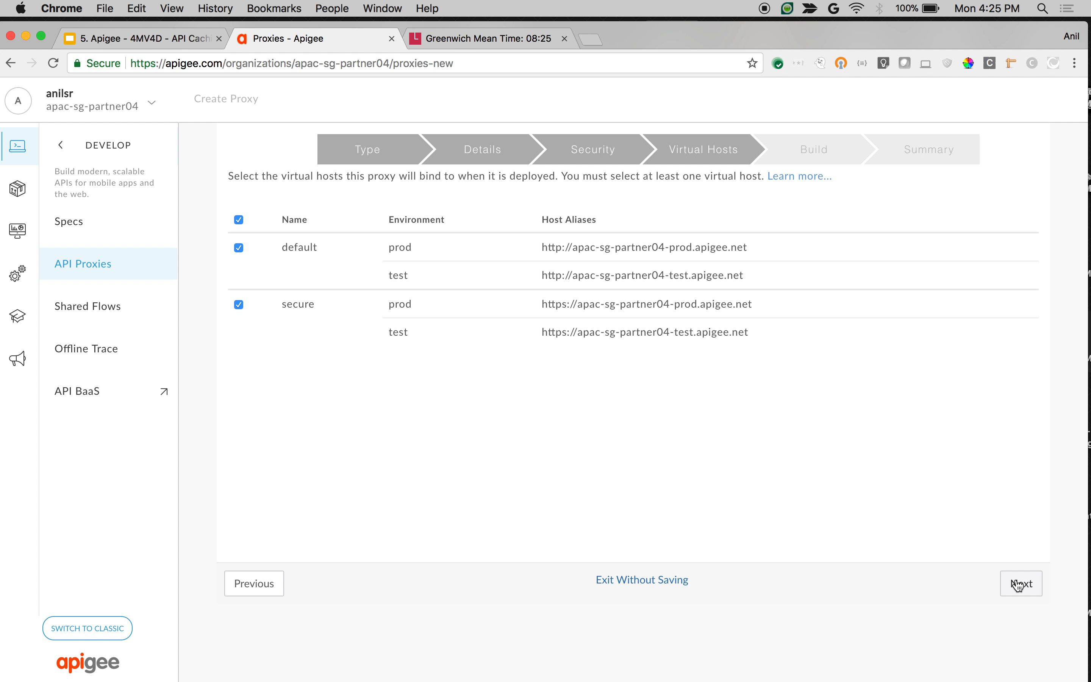
click(1021, 583)
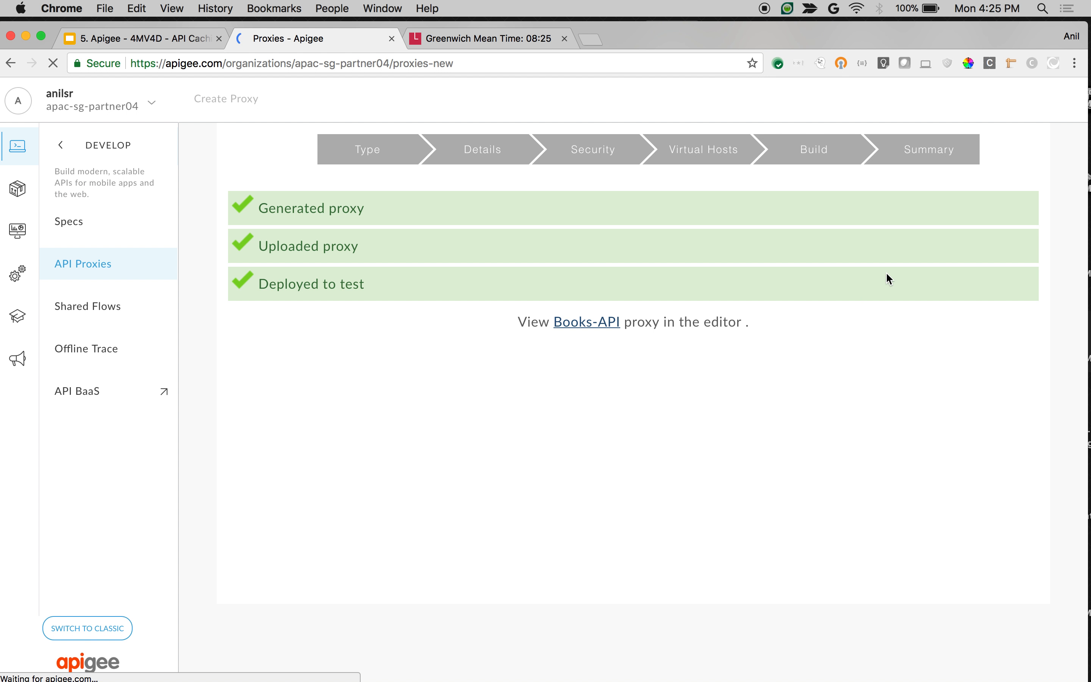
click(586, 322)
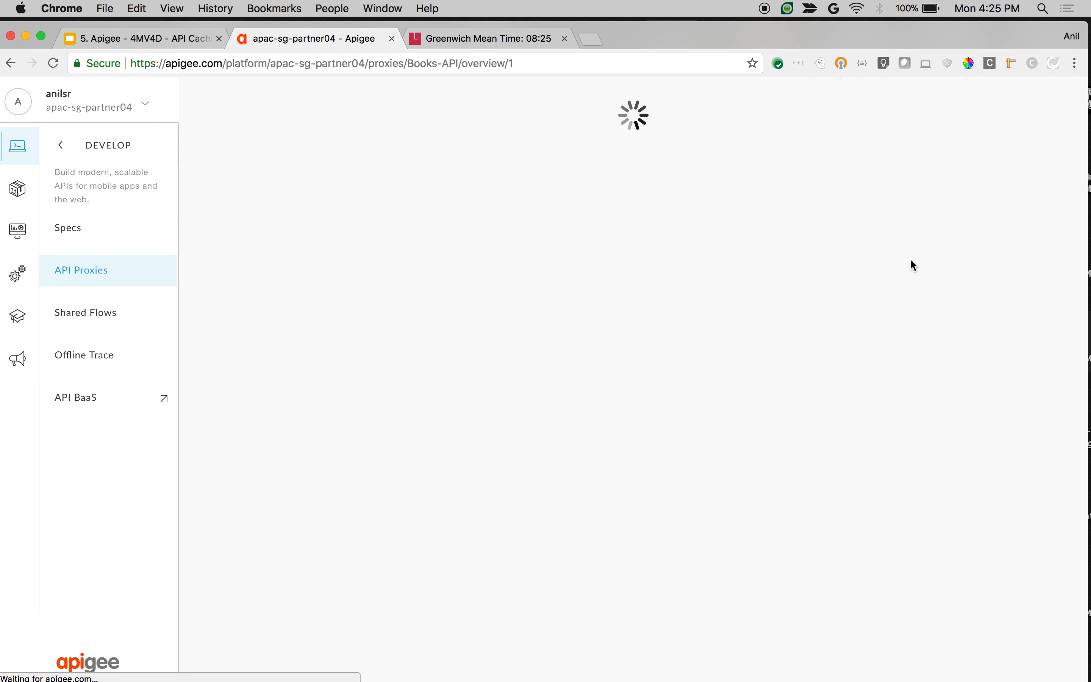
Attach a Response Cache-1 policy to the request PreFlow and swap TimeoutInSec for a TimeOfDay element
click(927, 150)
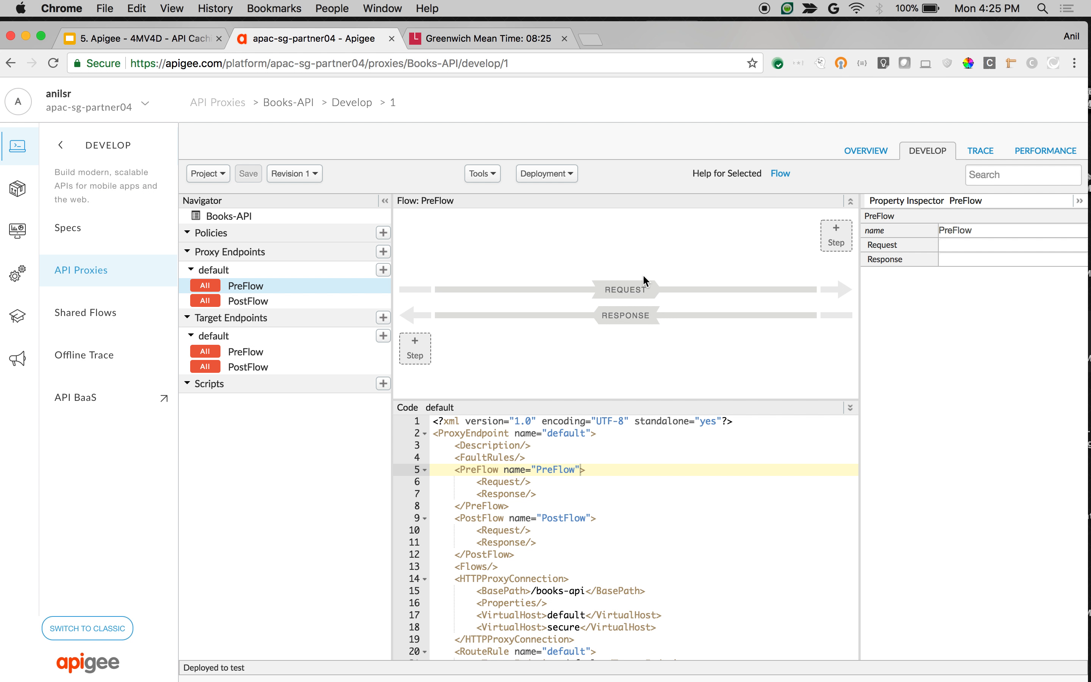
click(836, 234)
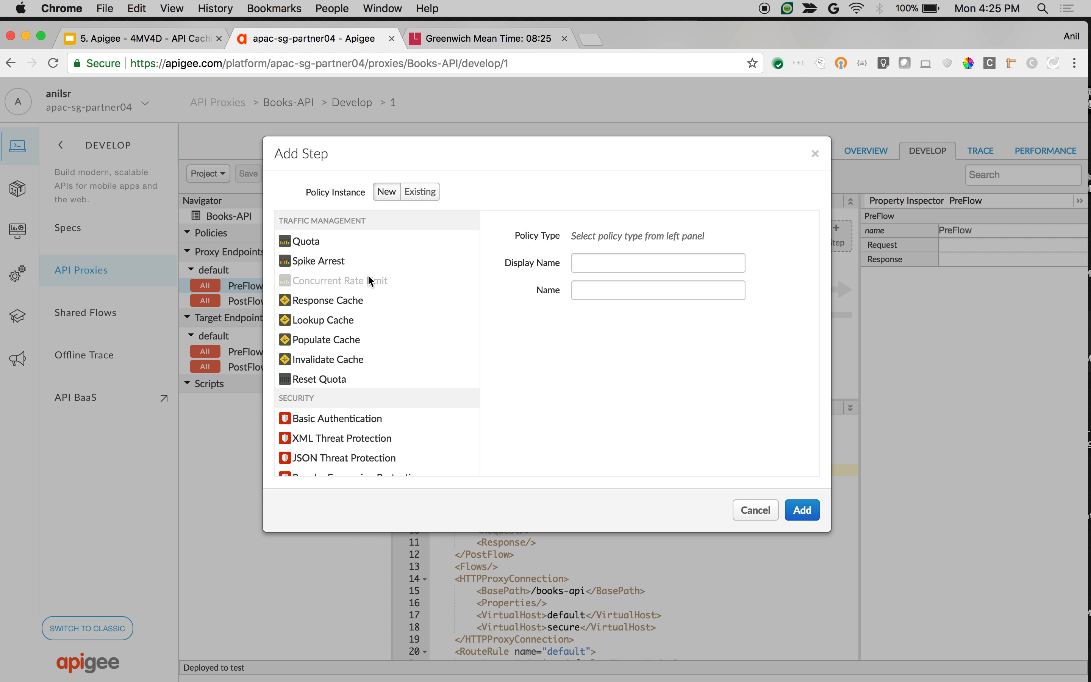
click(328, 300)
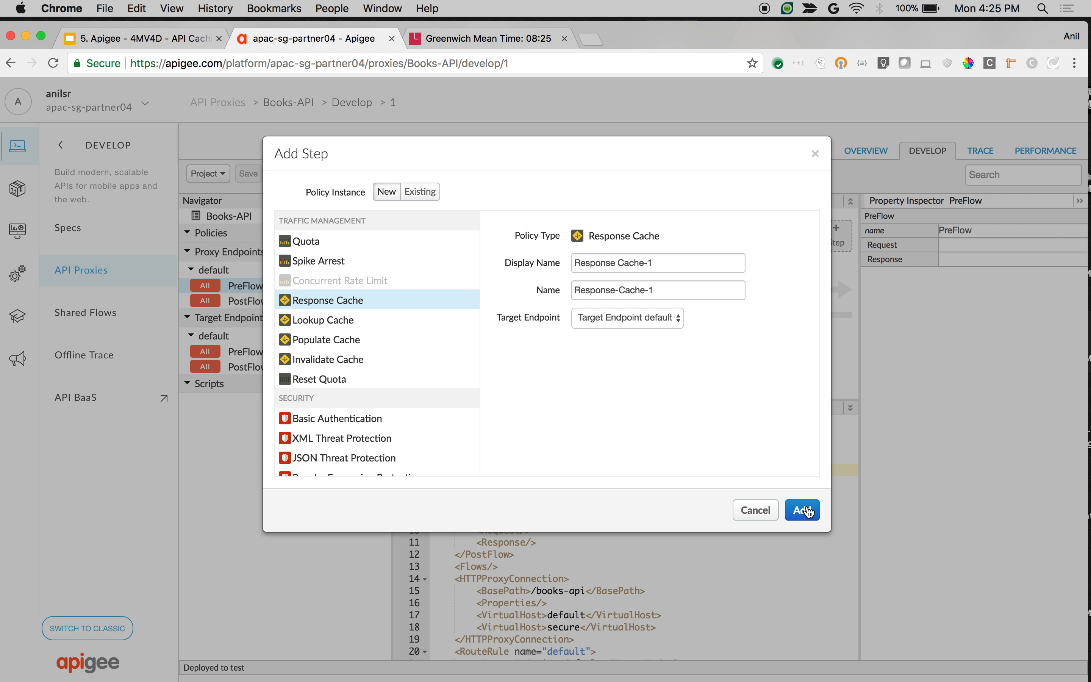
click(802, 509)
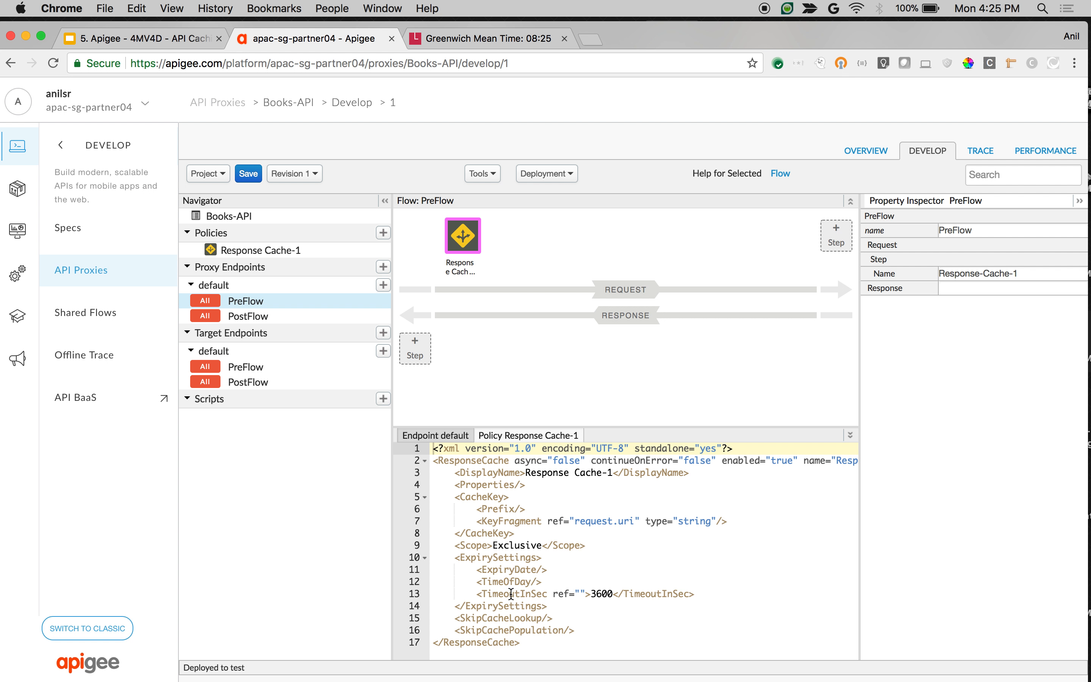
mouse_move(634, 596)
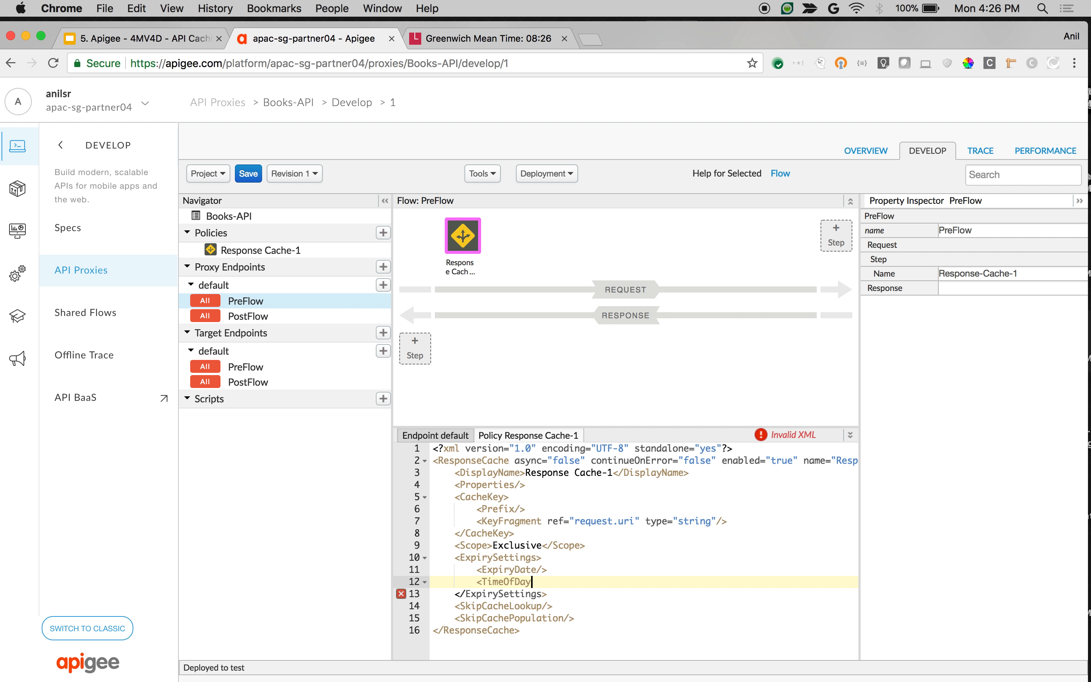
text(></TimeOfDay>)
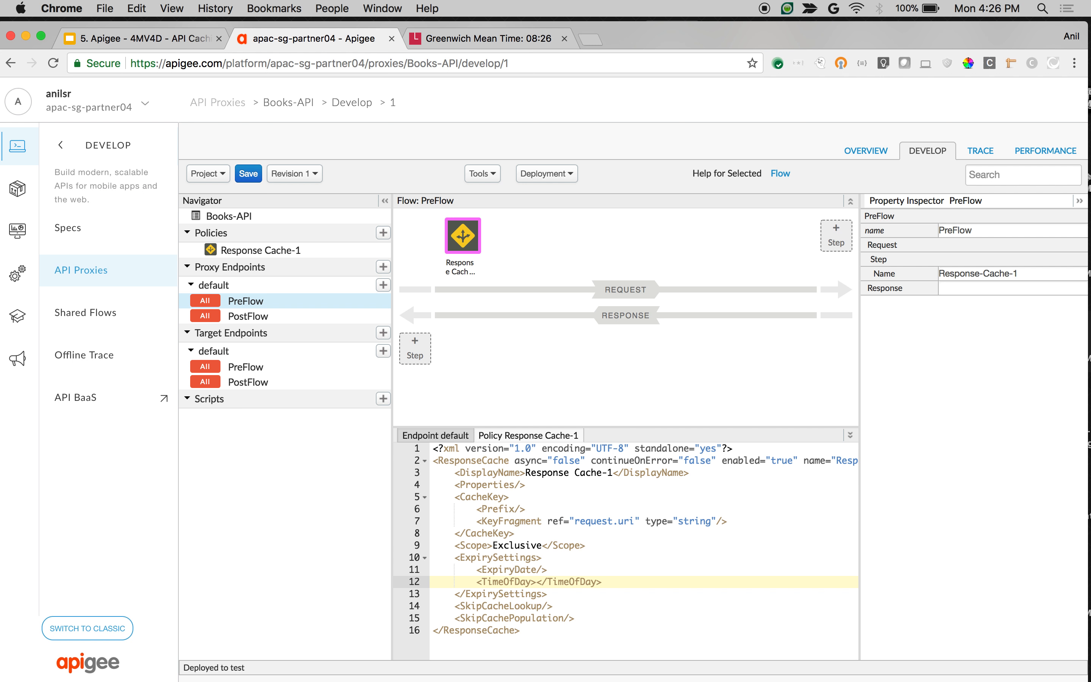
After checking GMT, set the TimeOfDay expiry to 08:28:00 and save revision 1
click(483, 38)
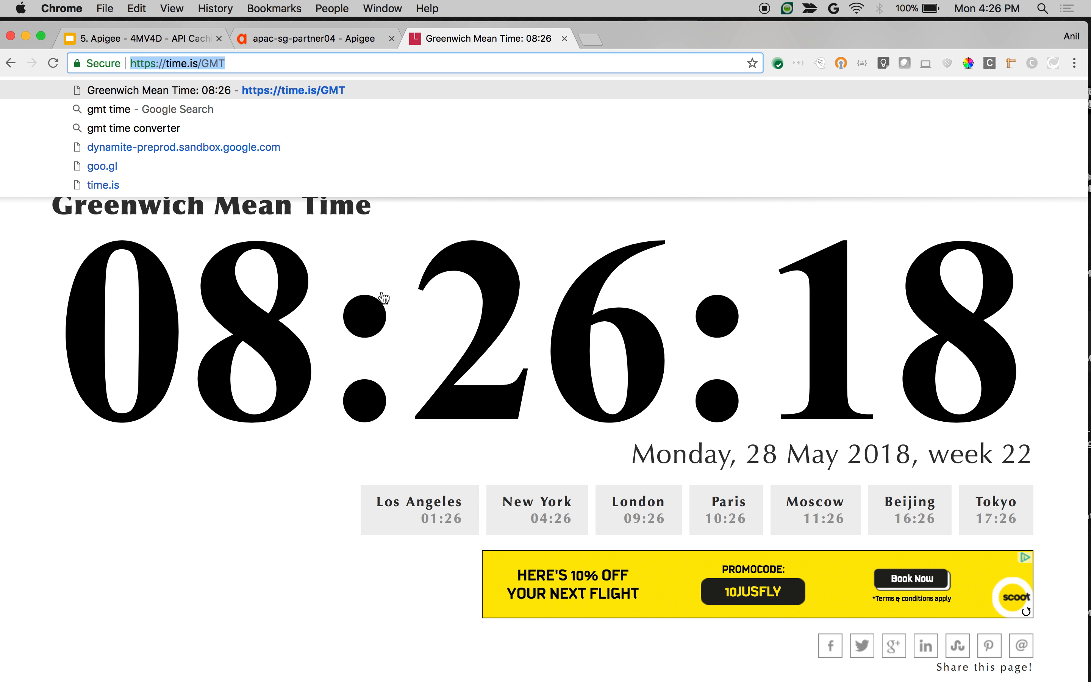
click(310, 38)
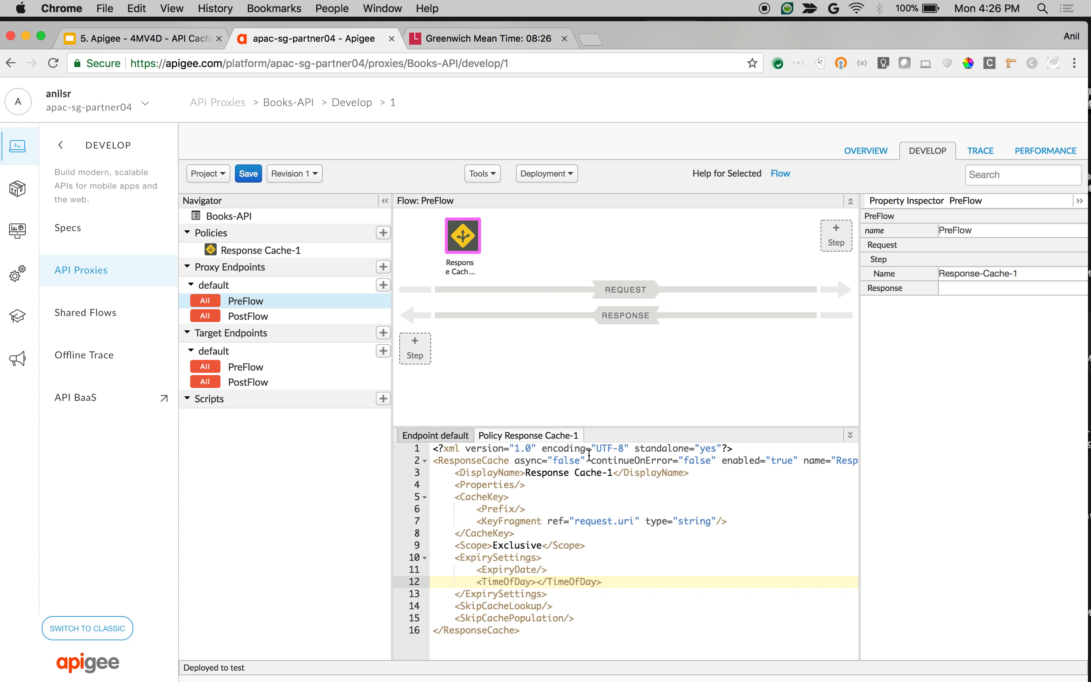
text(08:28:00)
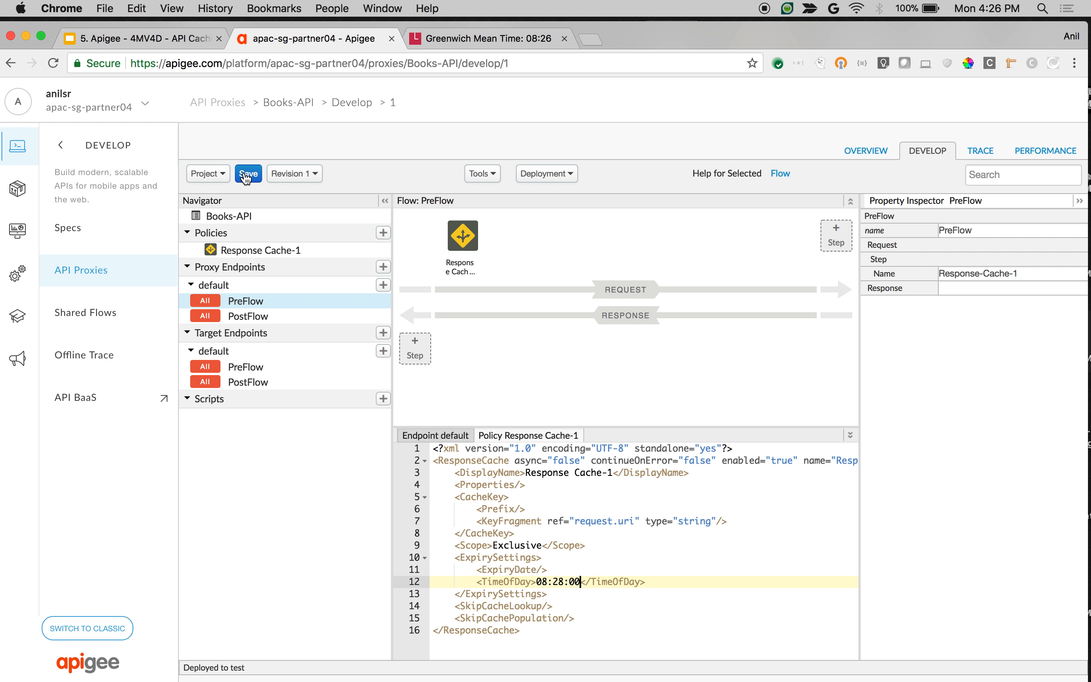
click(248, 173)
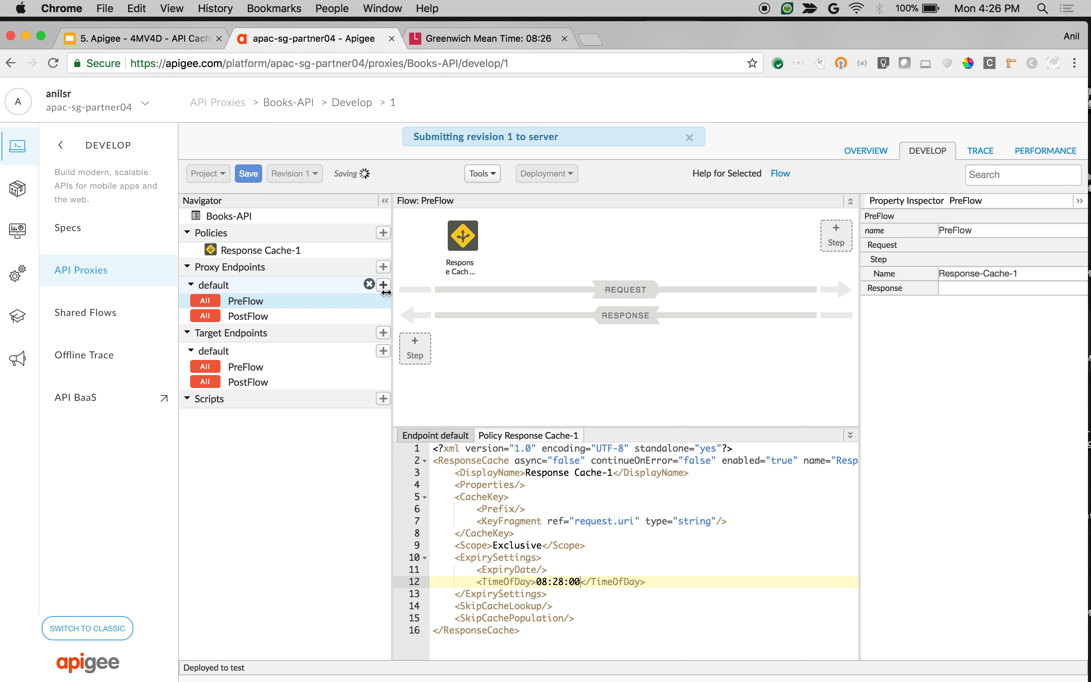
mouse_move(388, 295)
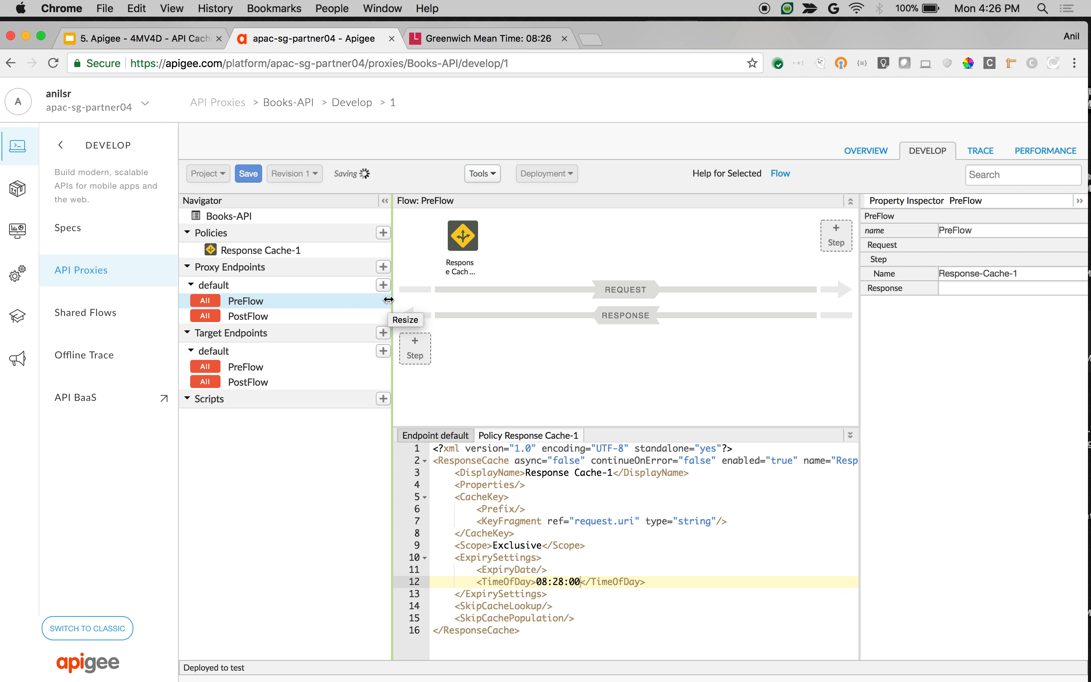
mouse_move(516, 361)
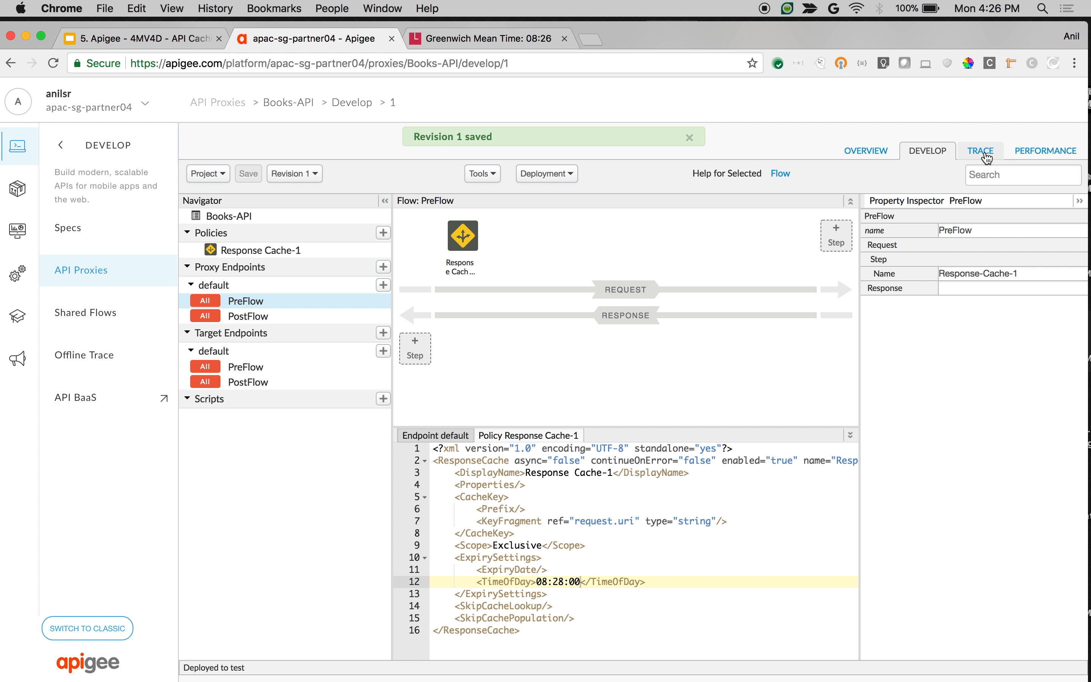
Start a trace session and send a nodejs book search that reaches the backend in 639 ms
click(980, 150)
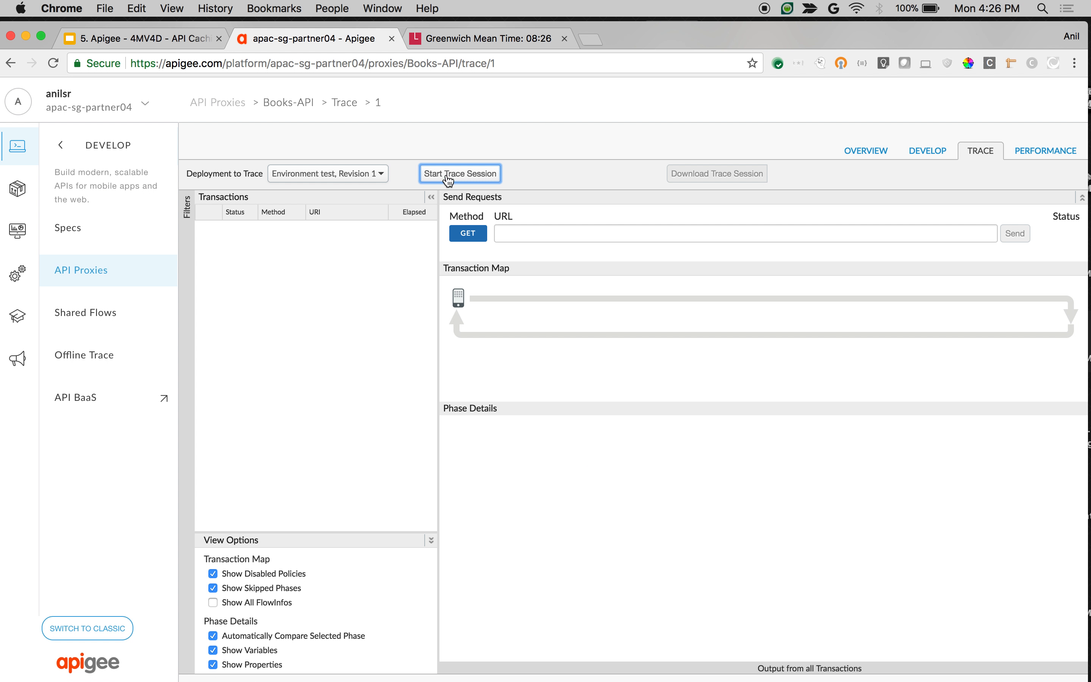
click(483, 39)
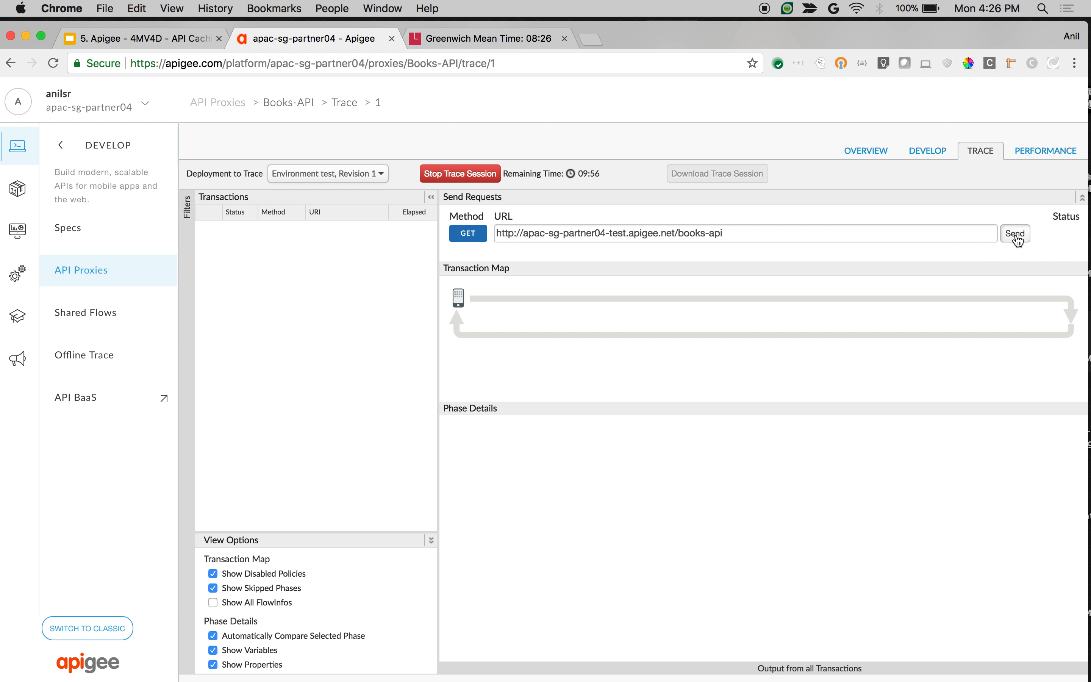
click(1014, 234)
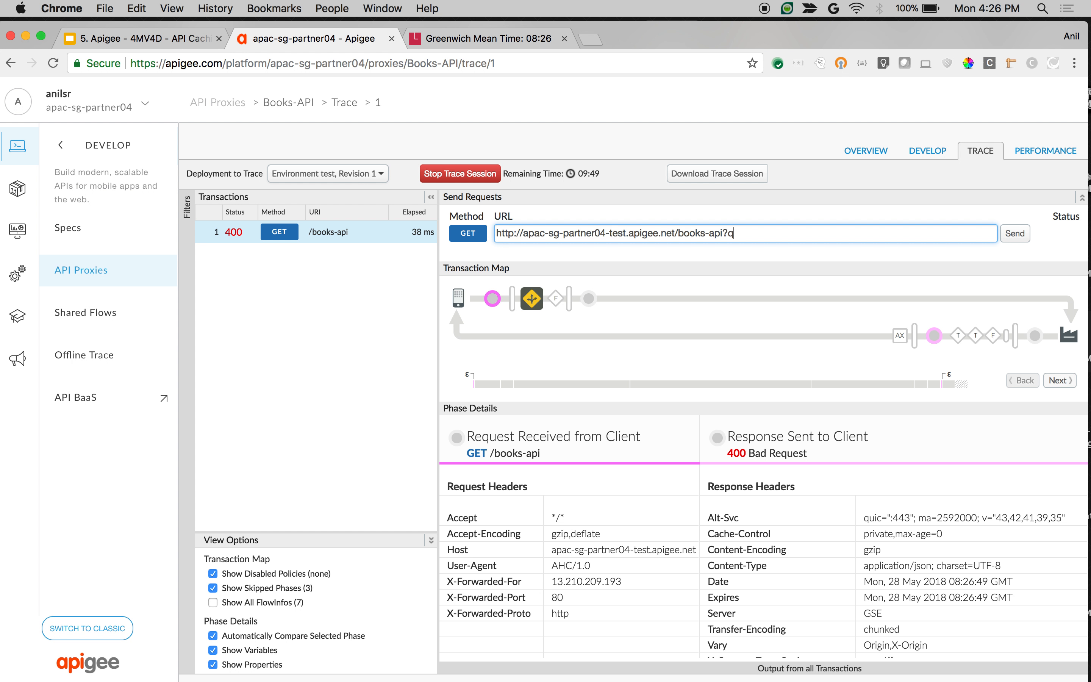
text(=nodejs)
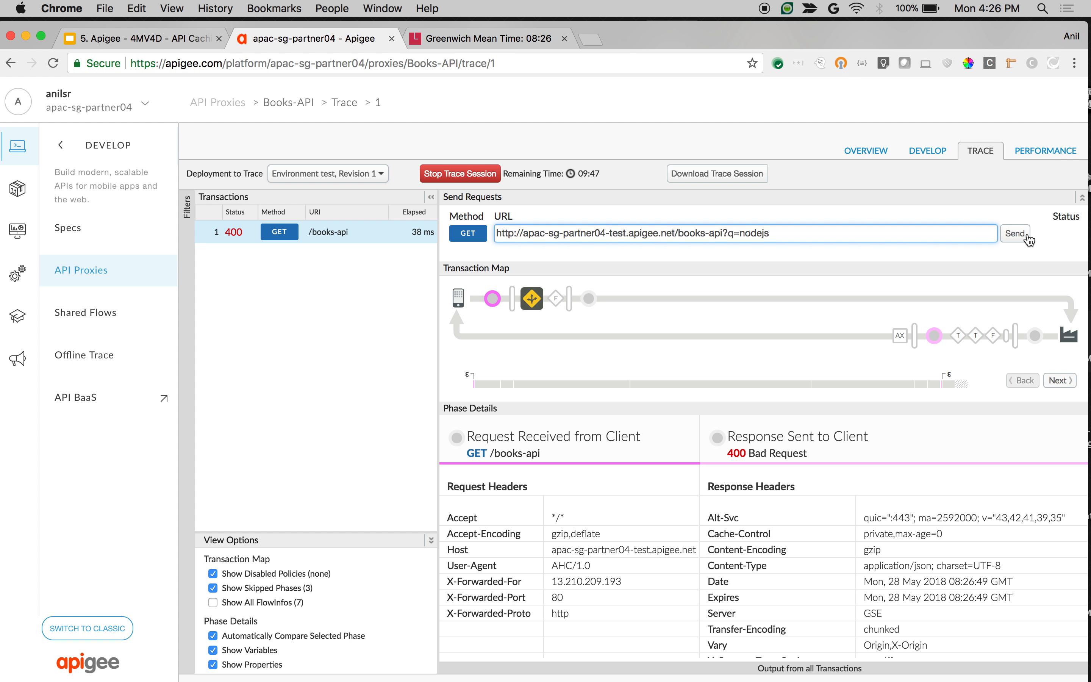
click(1015, 234)
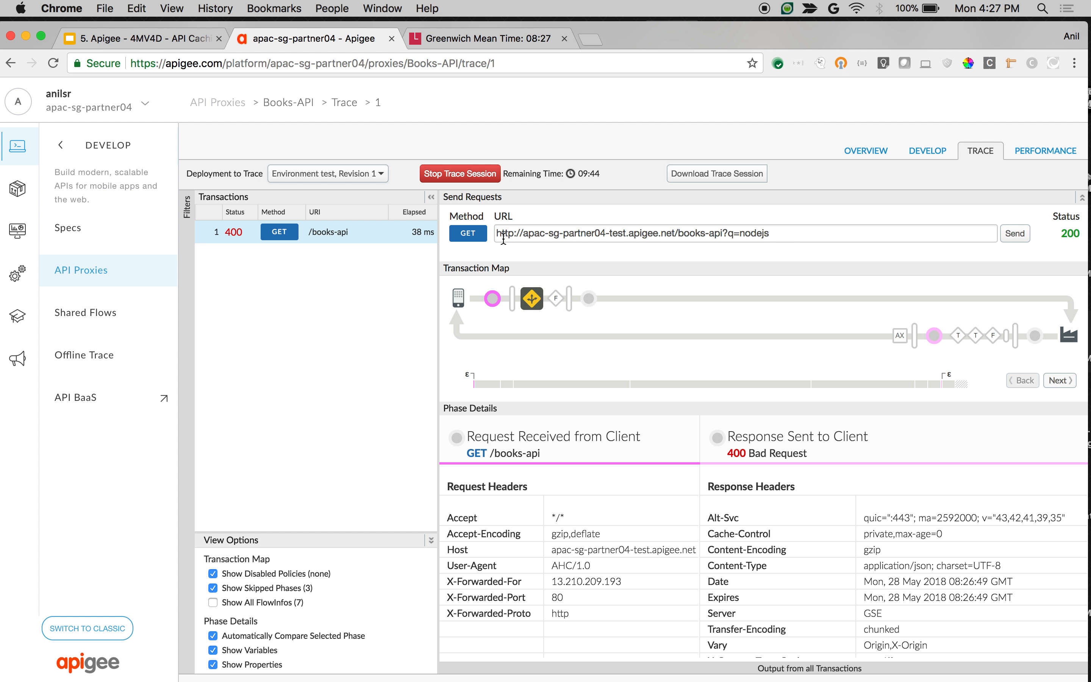
click(1015, 234)
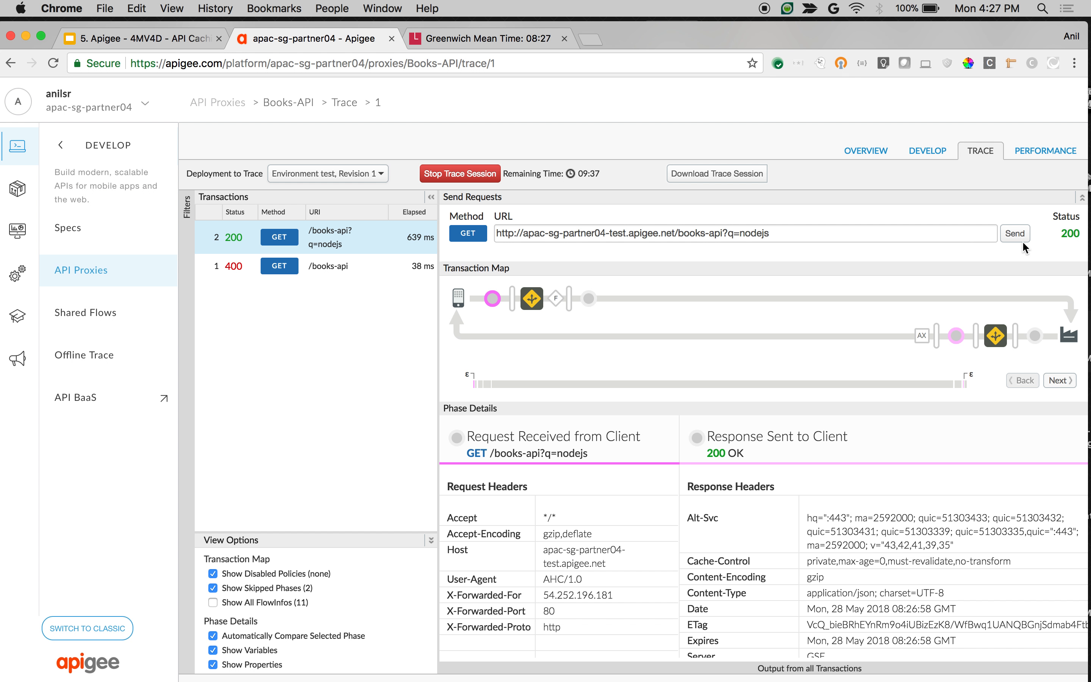
Repeat the nodejs search and inspect a fast cache-served transaction, with GMT reading 08:27:26
click(1014, 233)
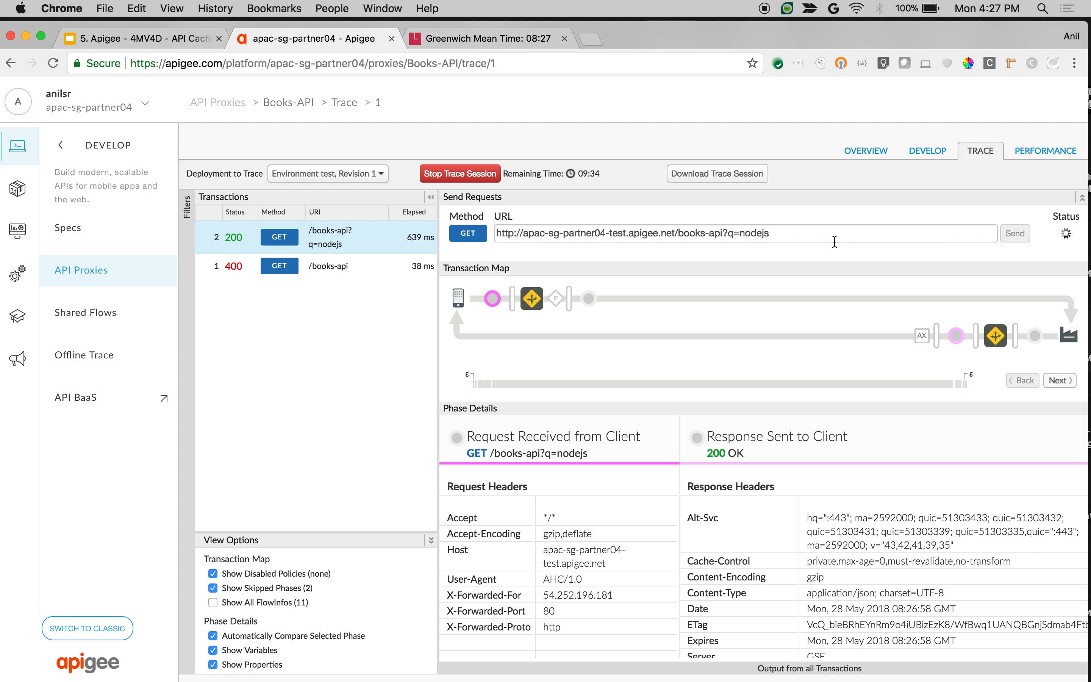
click(1015, 234)
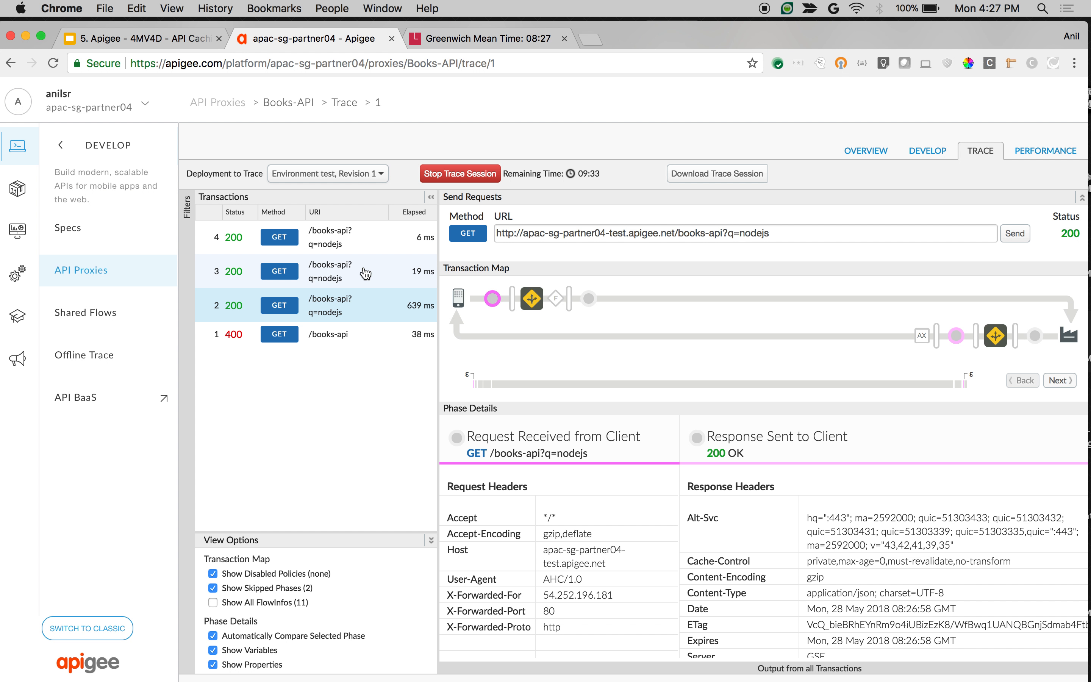
click(327, 271)
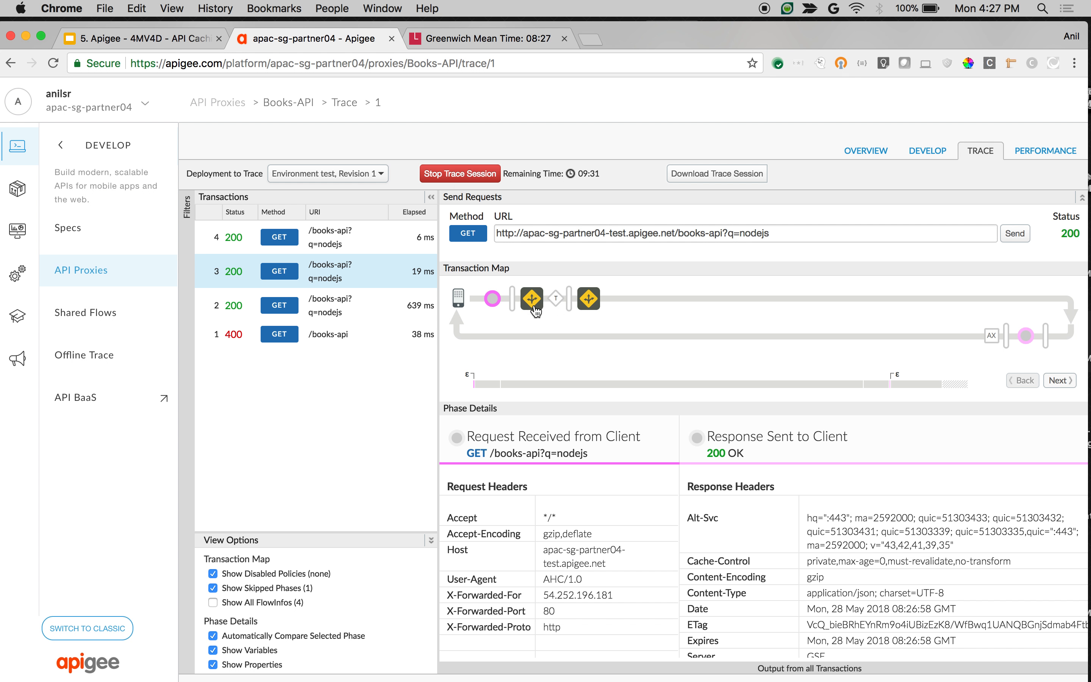
mouse_move(581, 313)
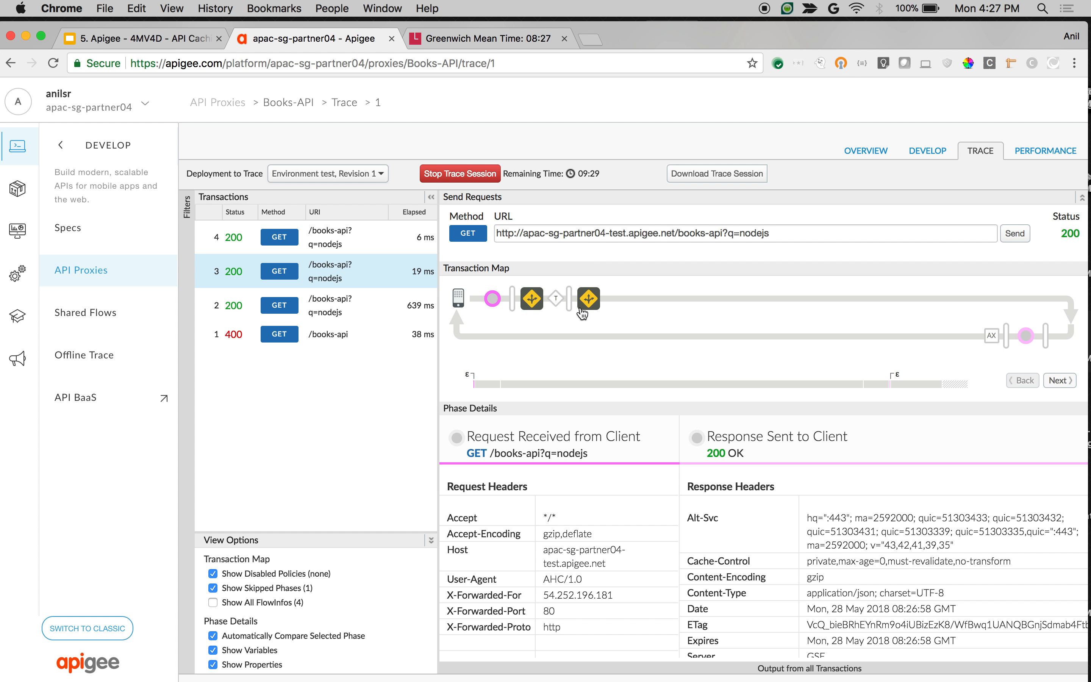
click(1015, 233)
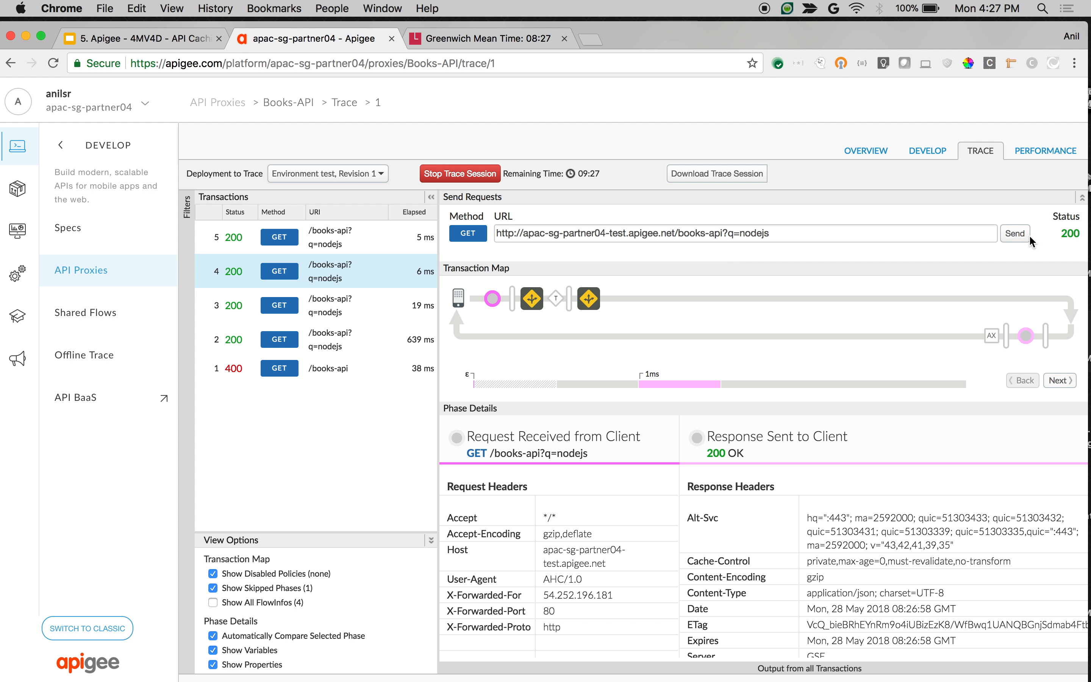
mouse_move(978, 251)
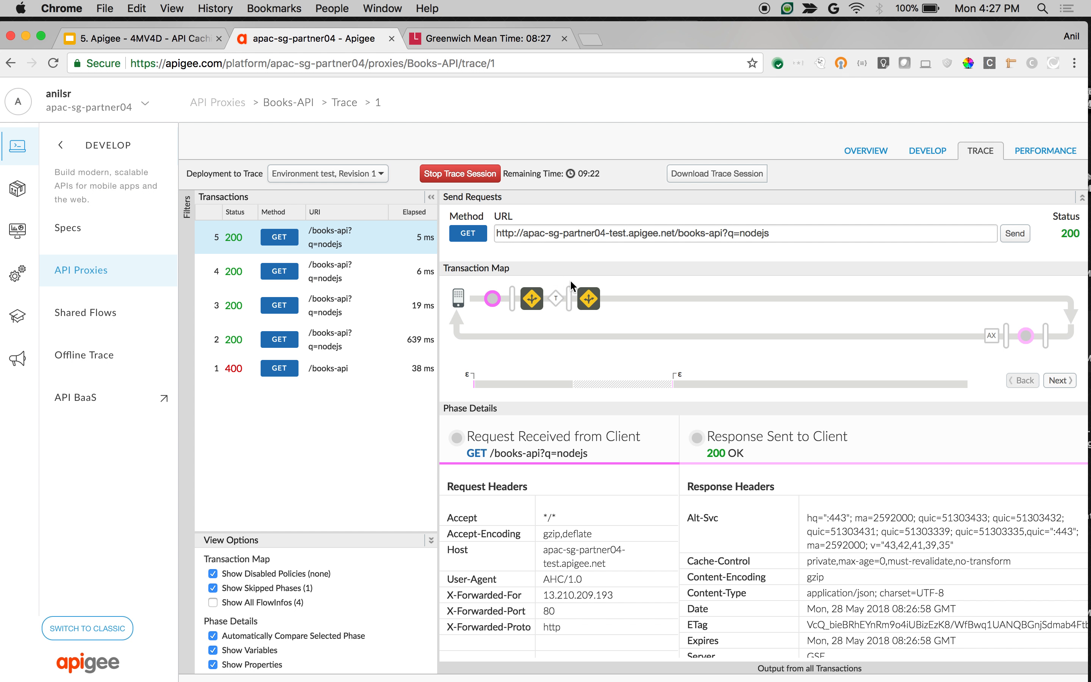
click(483, 38)
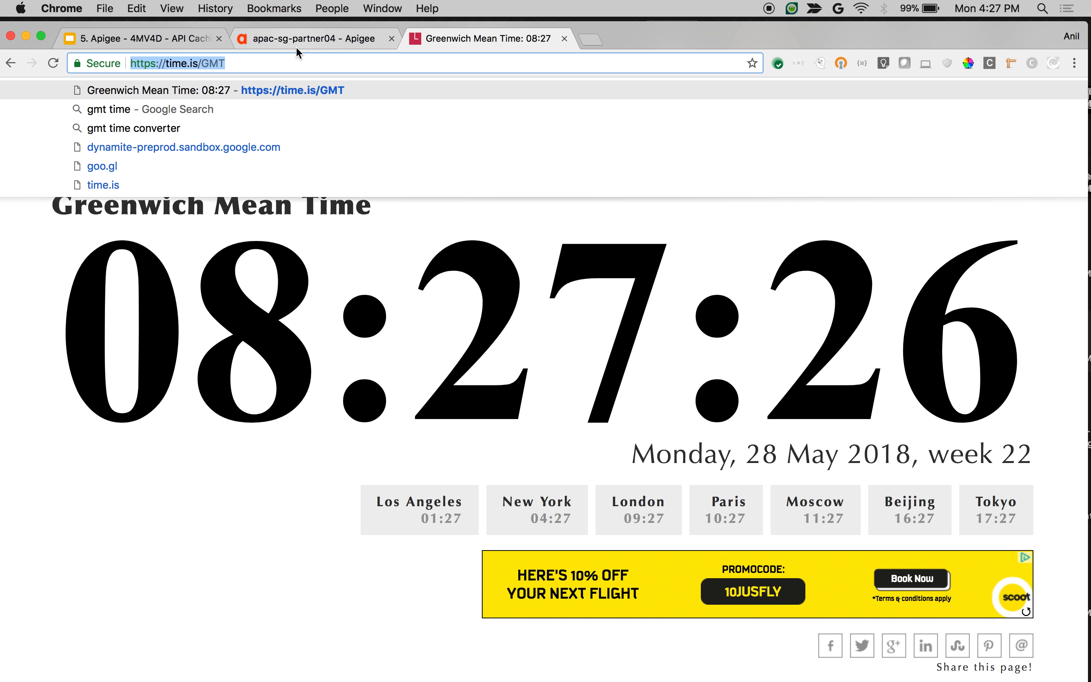
Send cached requests until GMT passes 08:28, then a new search reaches the backend in 359 ms
click(313, 39)
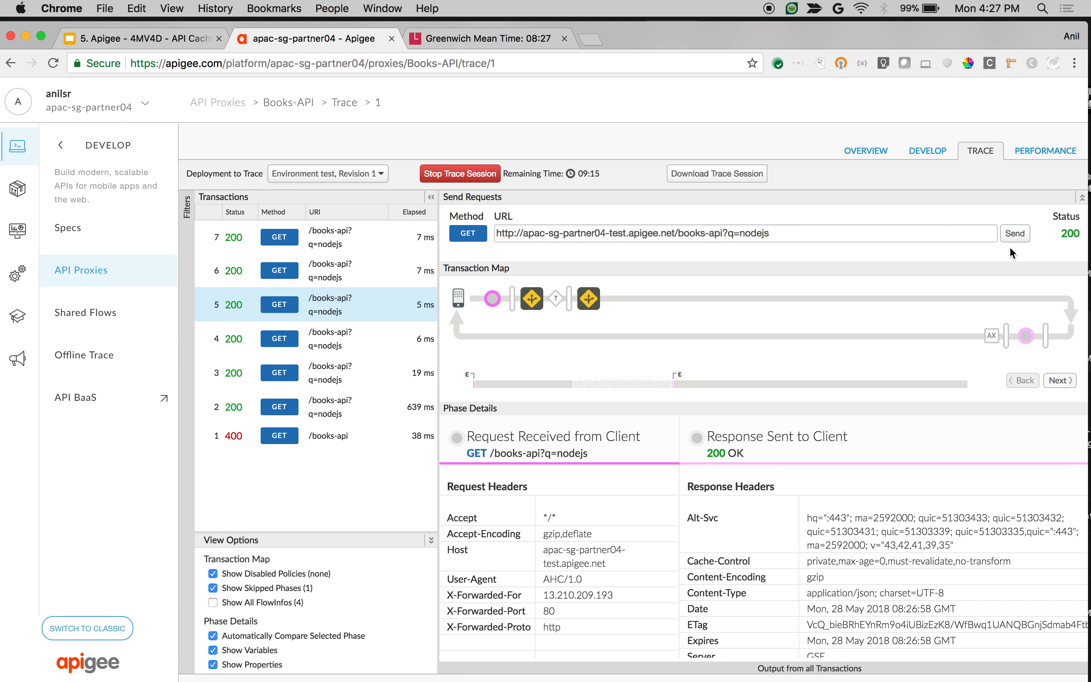
click(1013, 233)
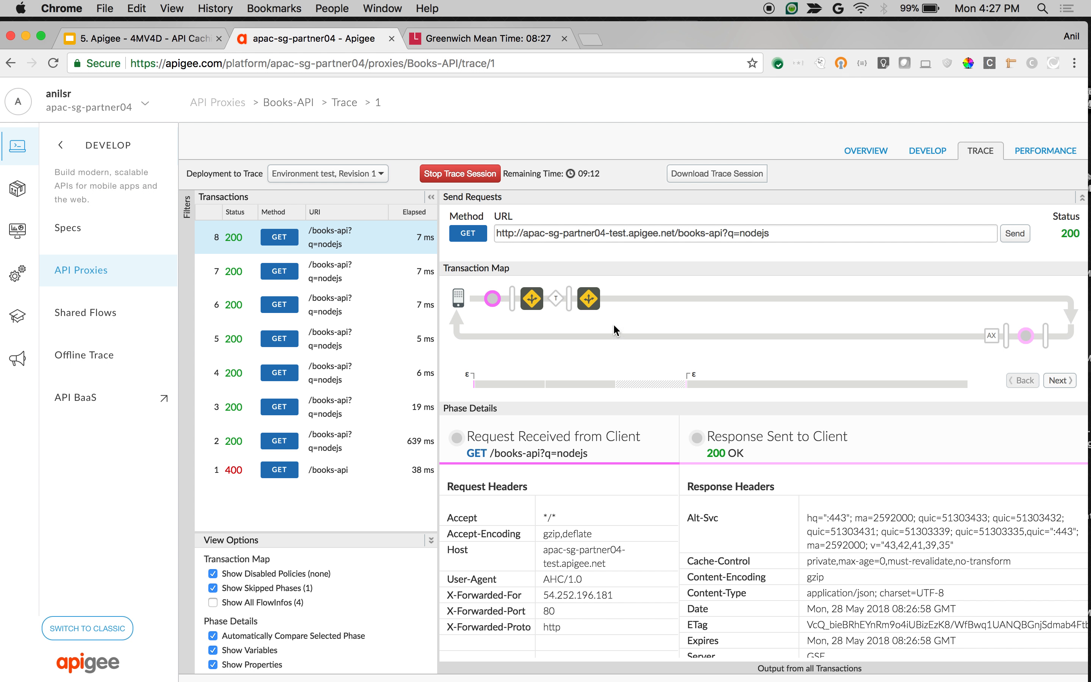
mouse_move(532, 298)
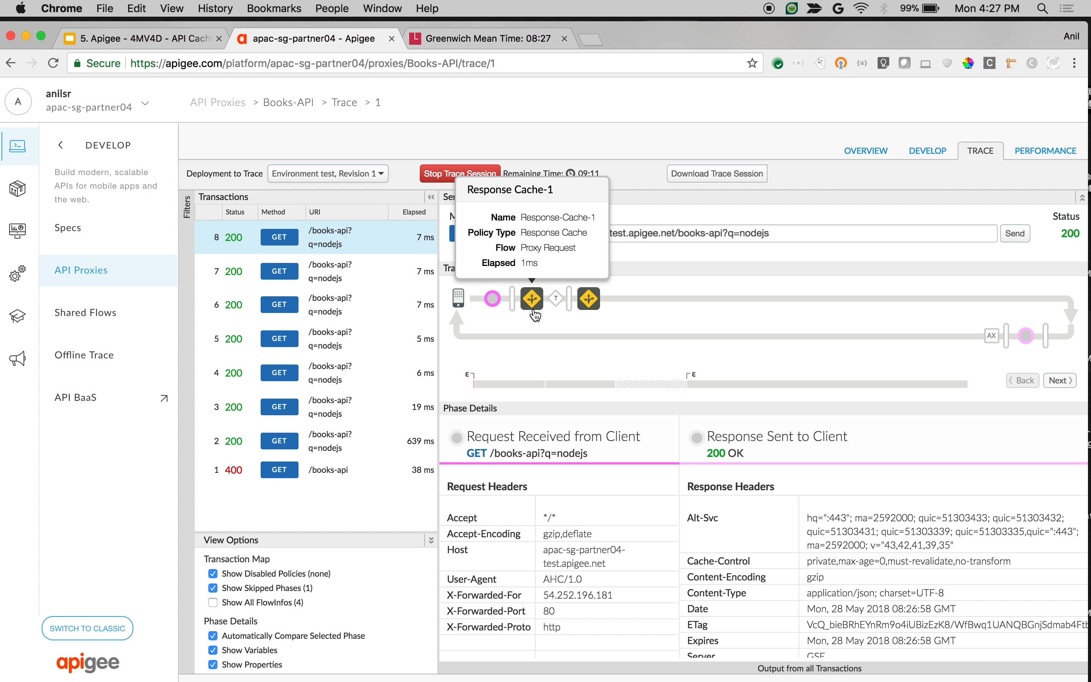
mouse_move(613, 270)
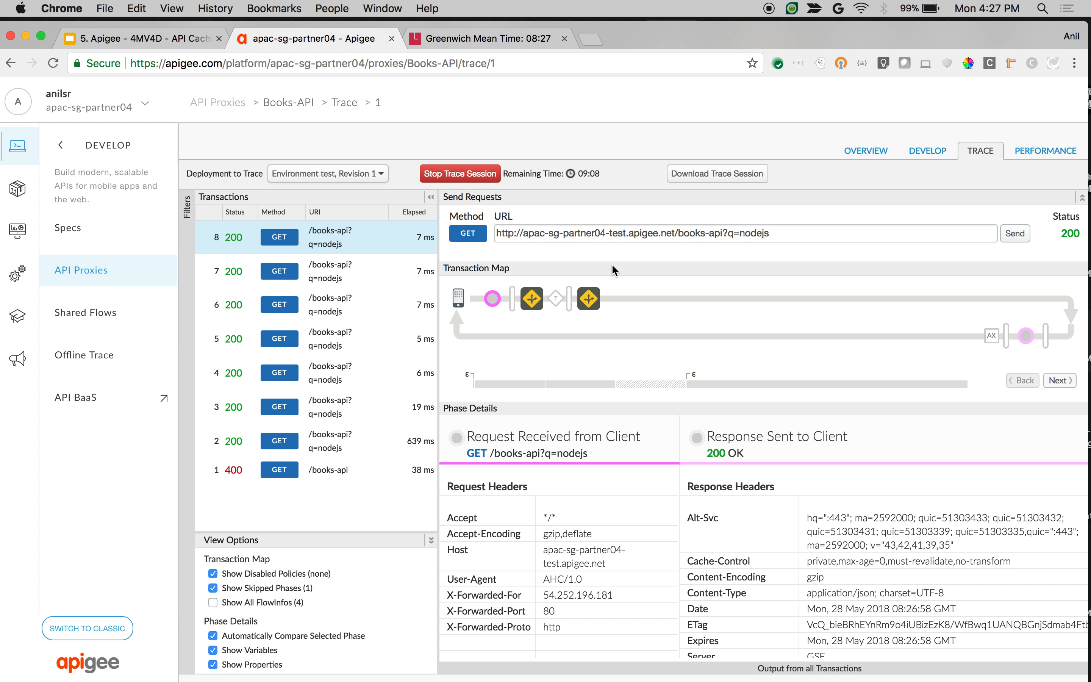
click(1014, 234)
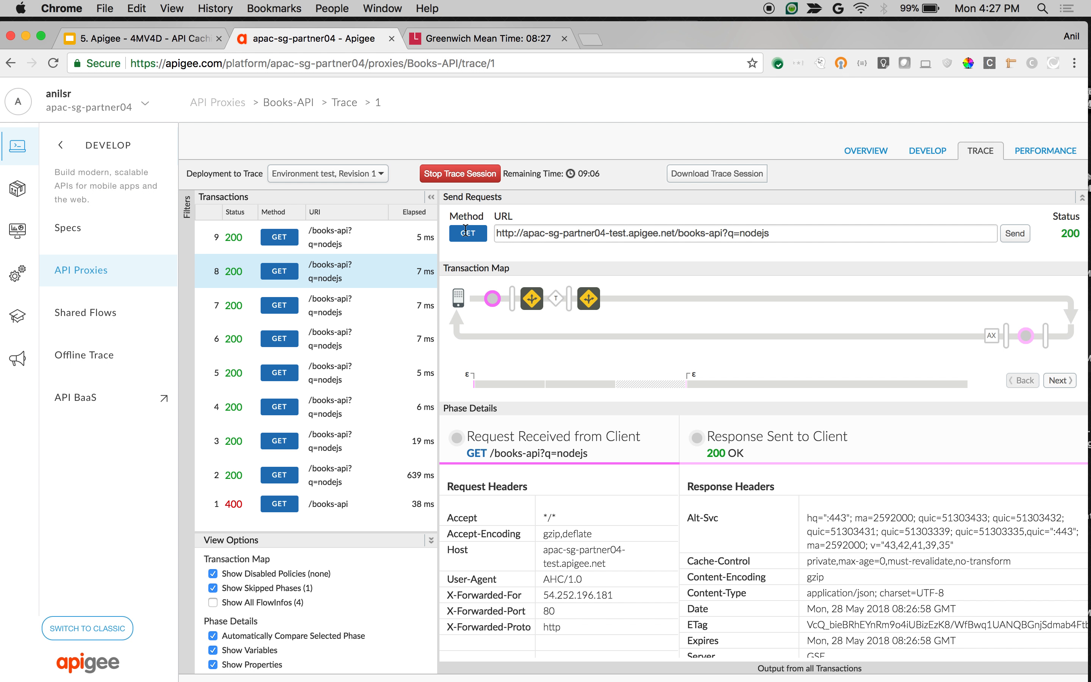
click(483, 39)
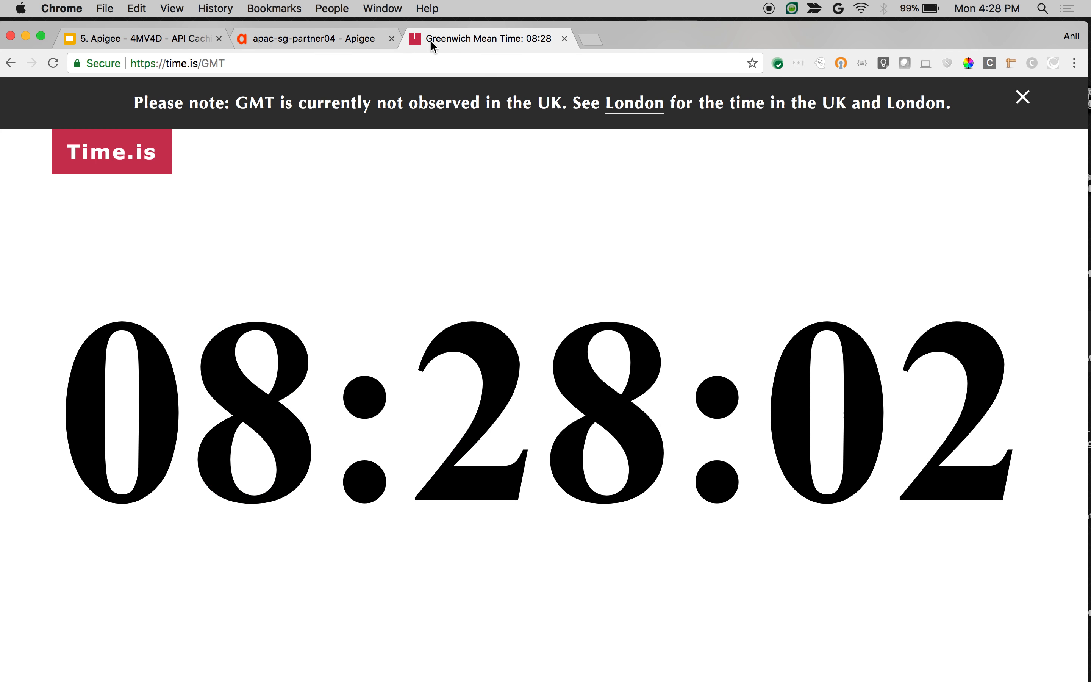
click(312, 39)
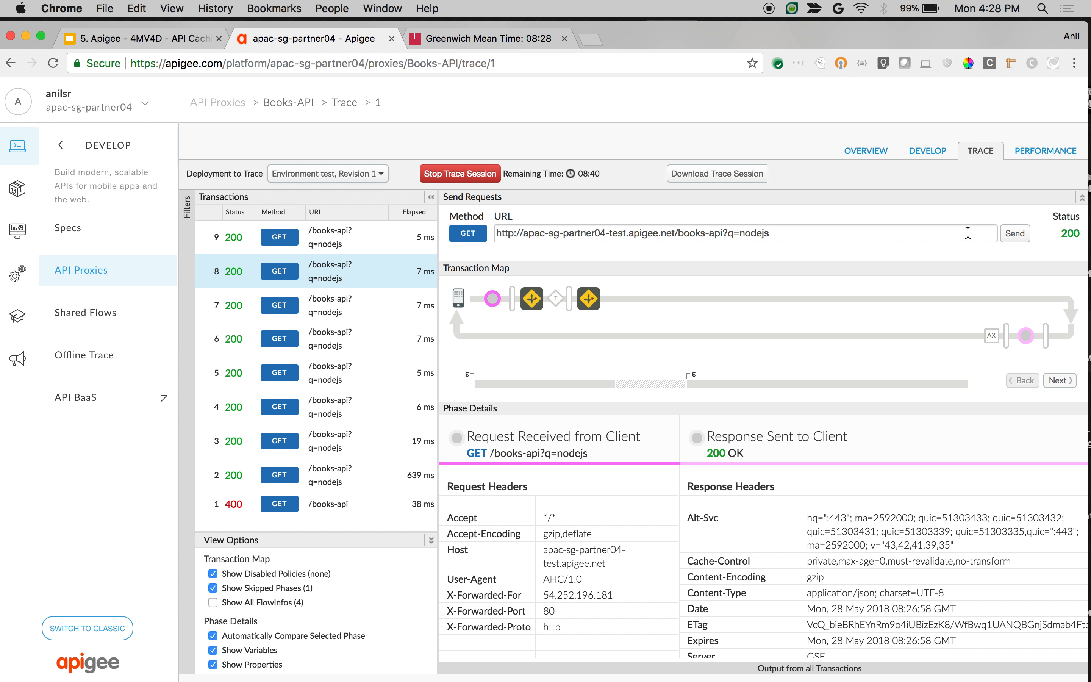
mouse_move(848, 279)
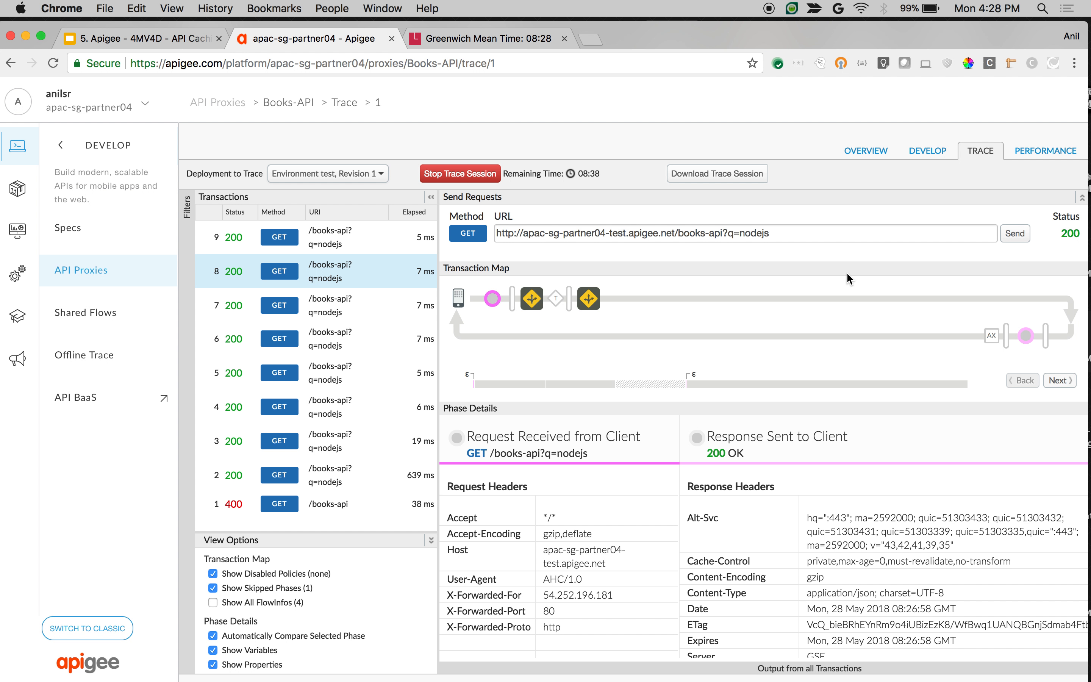
click(1014, 234)
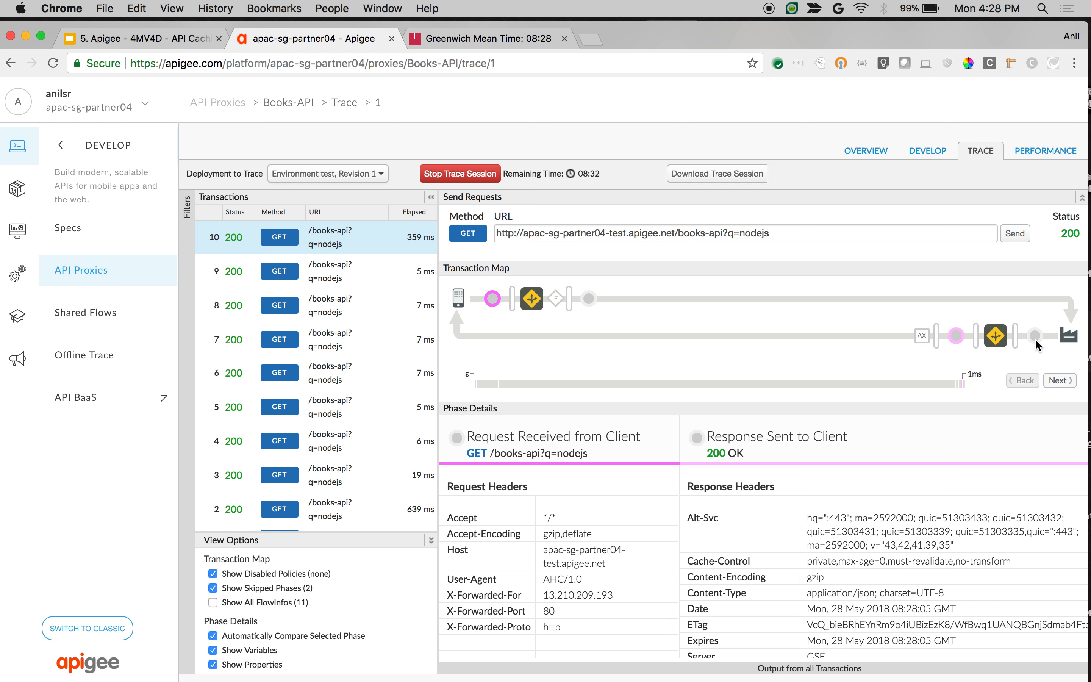
mouse_move(845, 332)
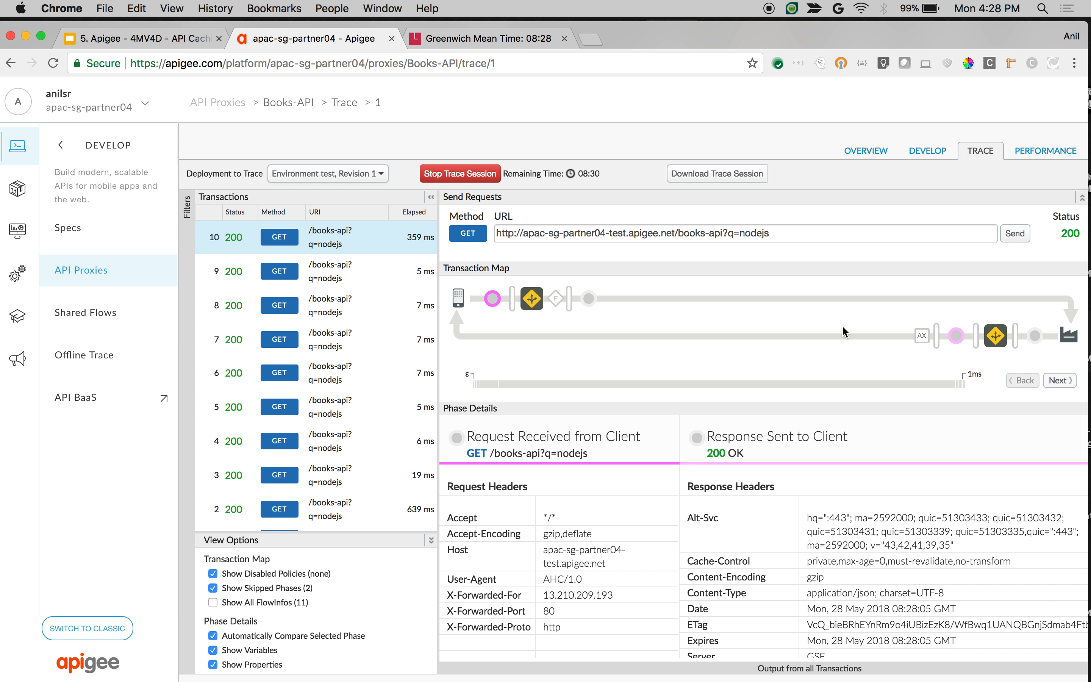